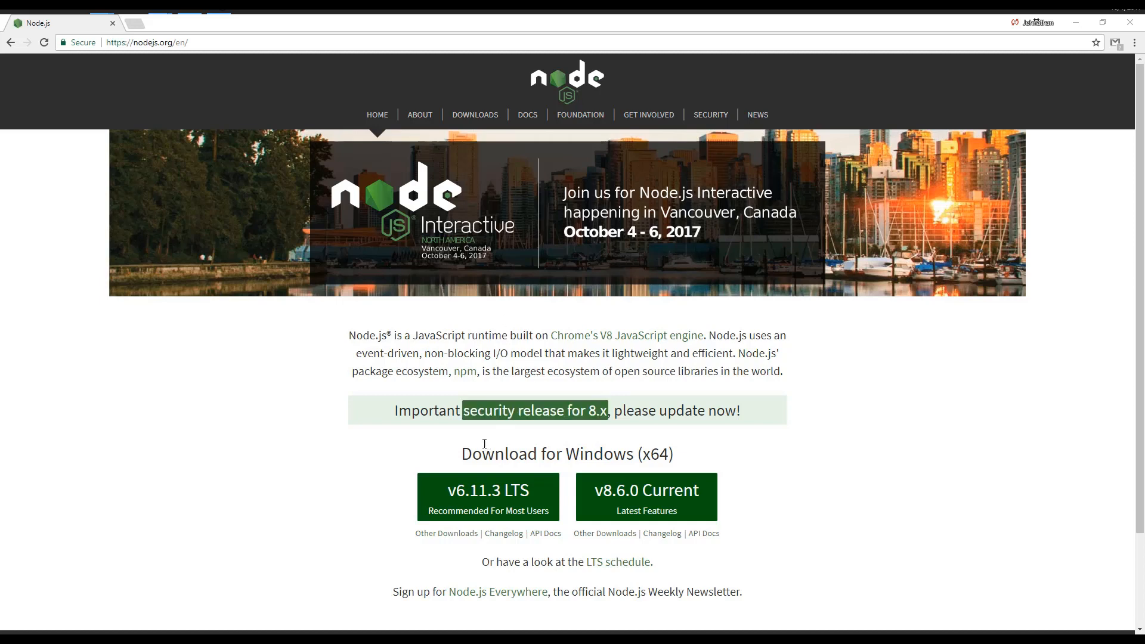
mouse_move(487, 496)
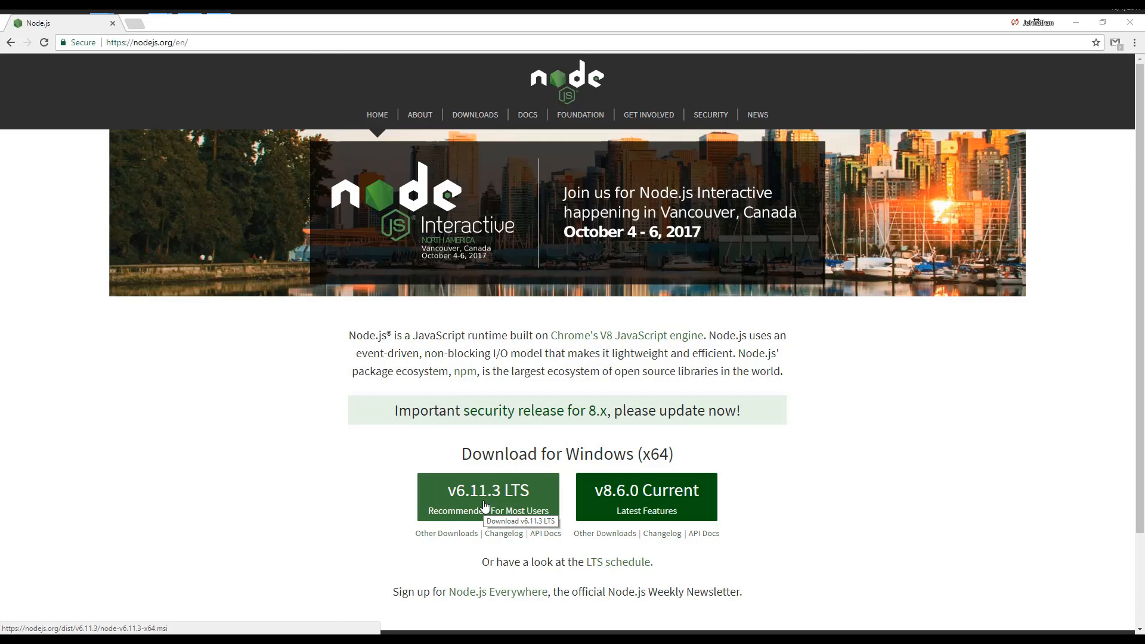
mouse_move(83, 161)
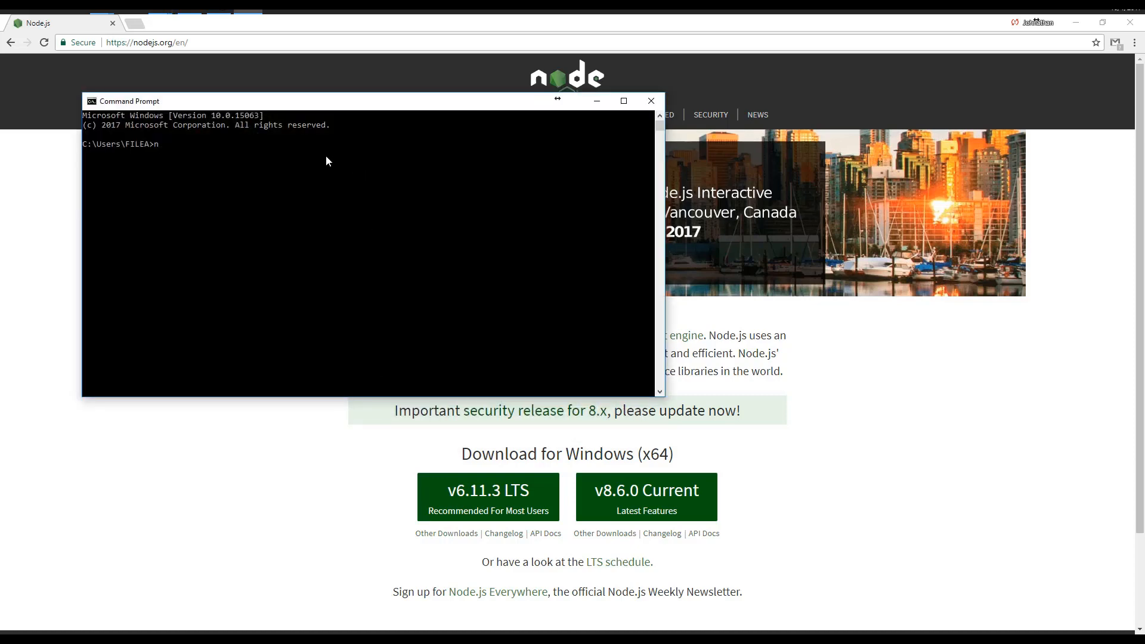
- Run 'npm install -g --unsafe-perm node-red' to install Node-RED globally
type("npm")
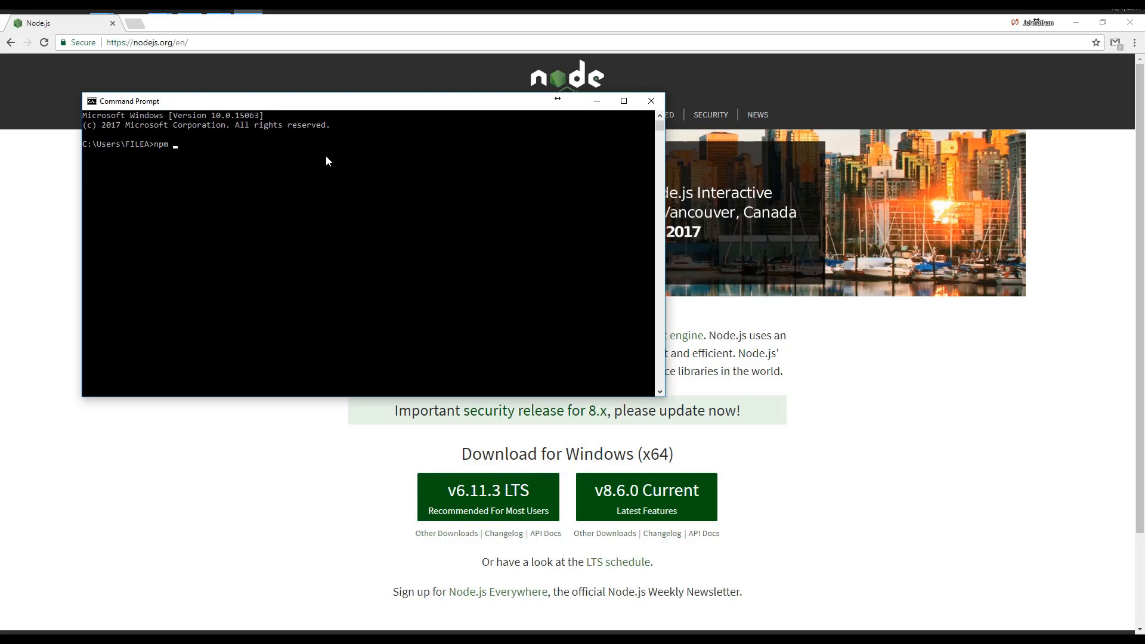
type("instal")
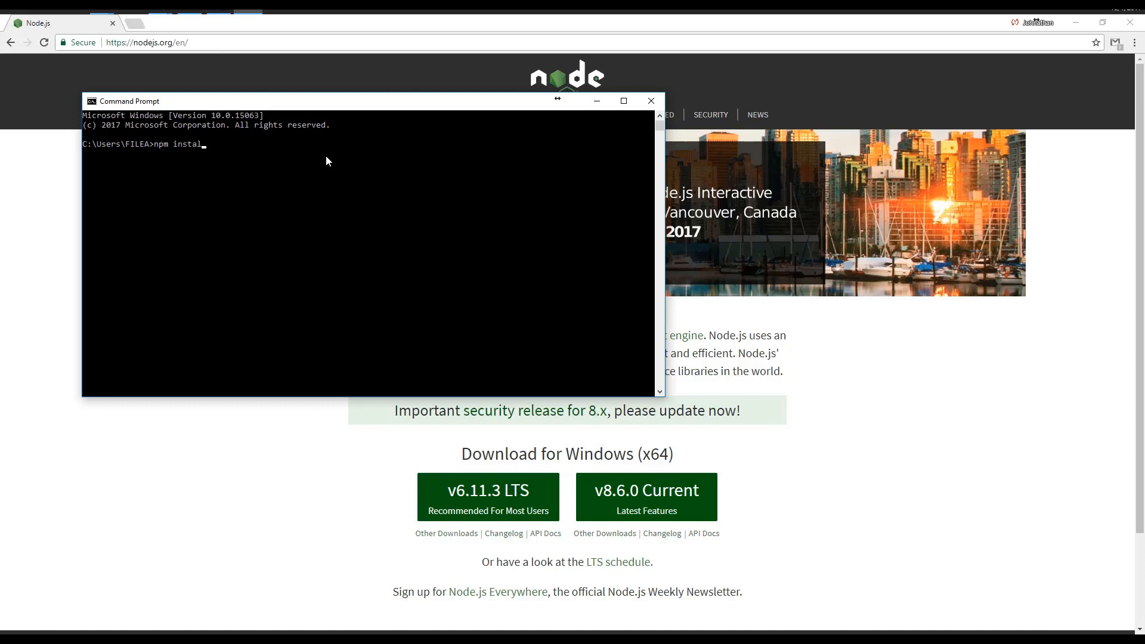
type("l -")
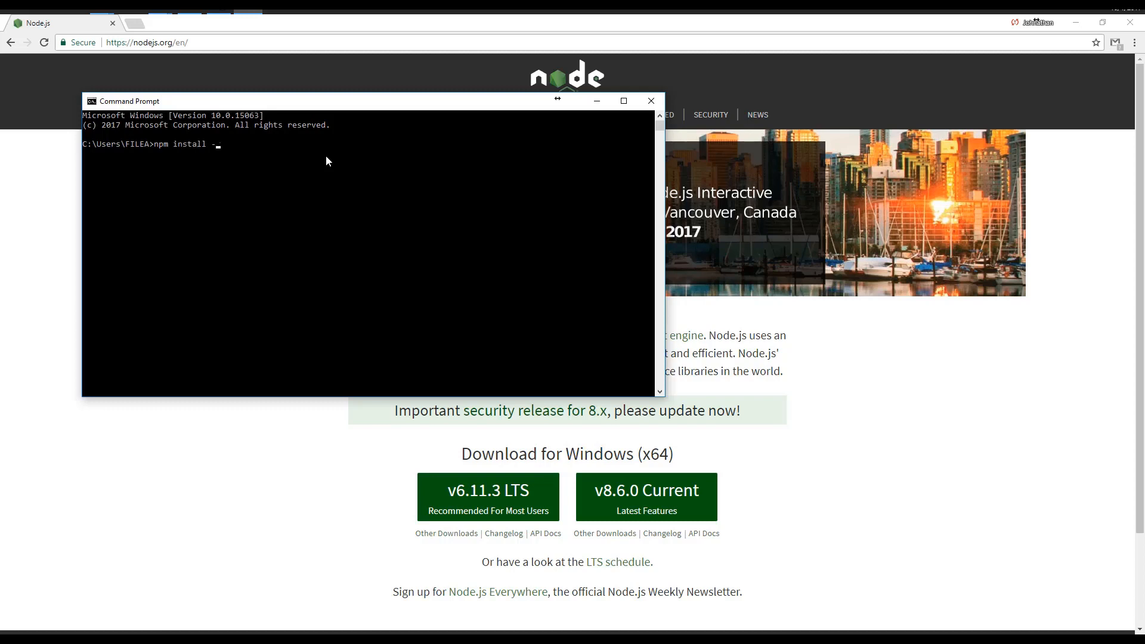
type("g")
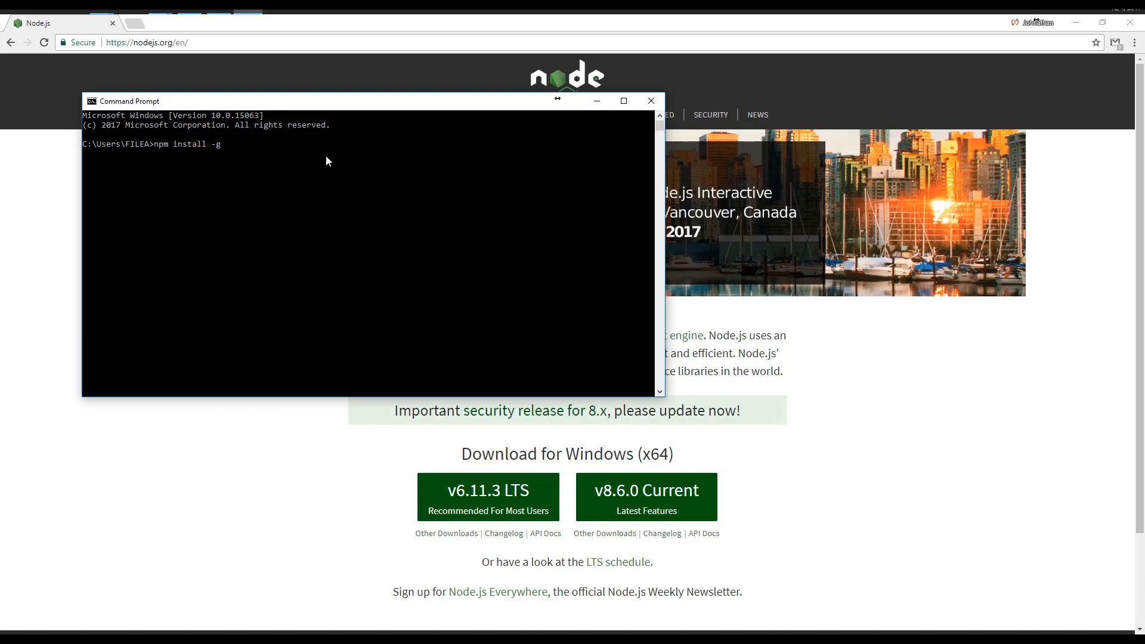
type("-")
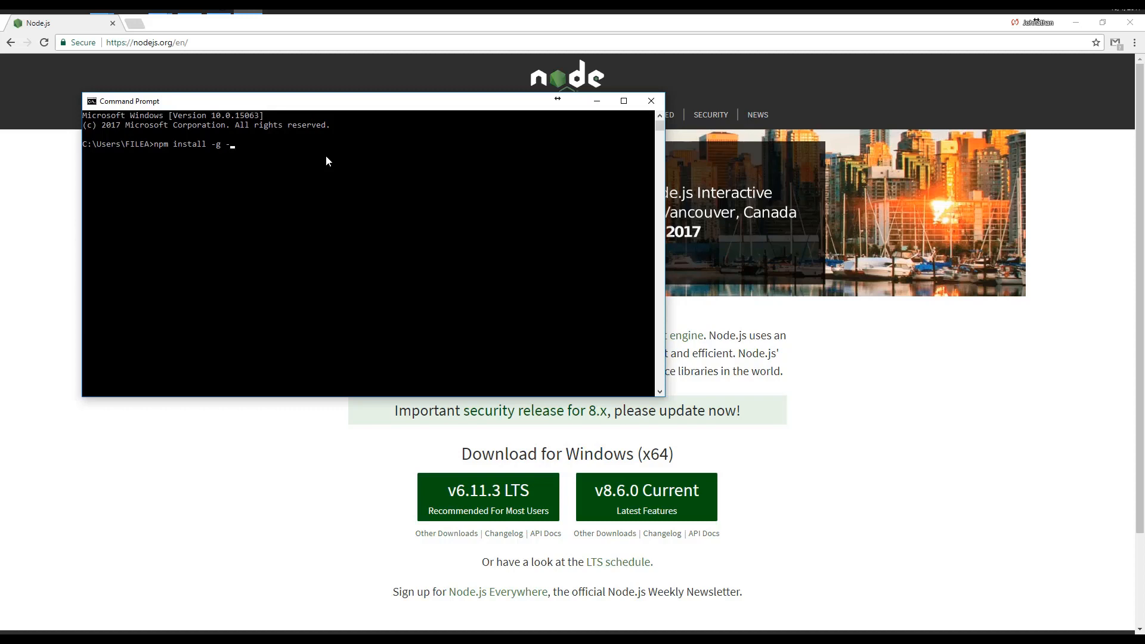
type("--unsa")
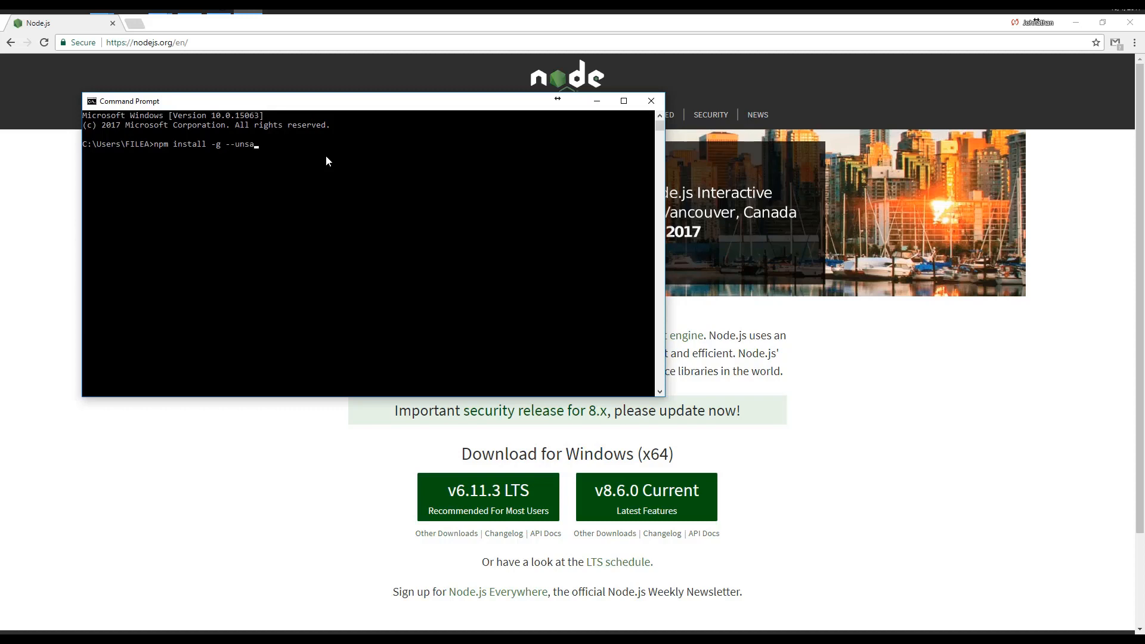
type("fe-")
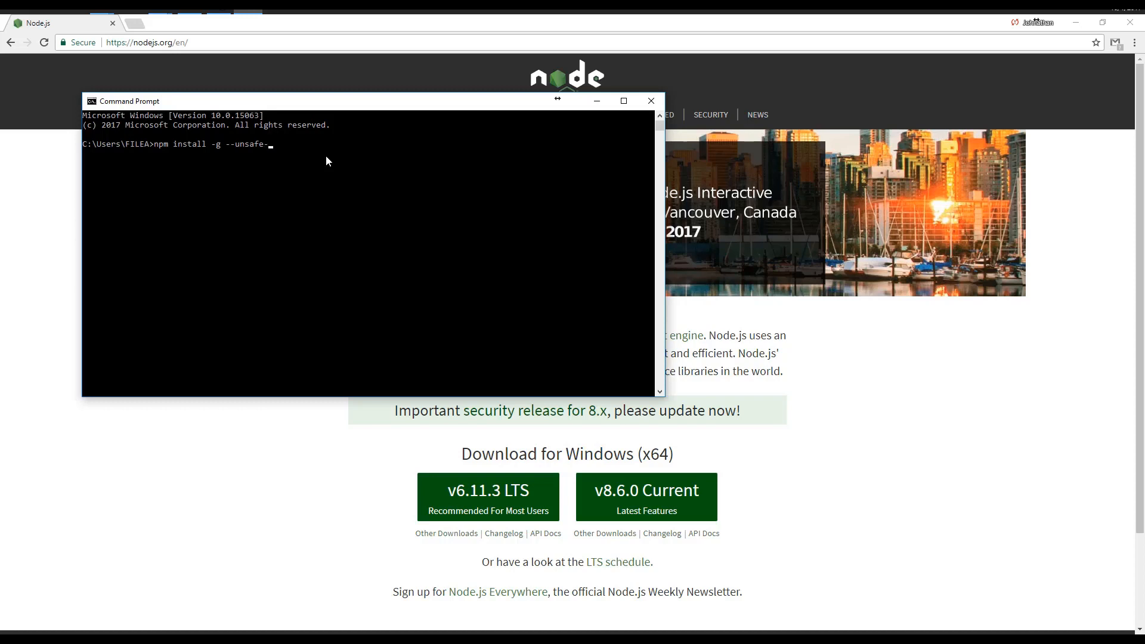
type("perm")
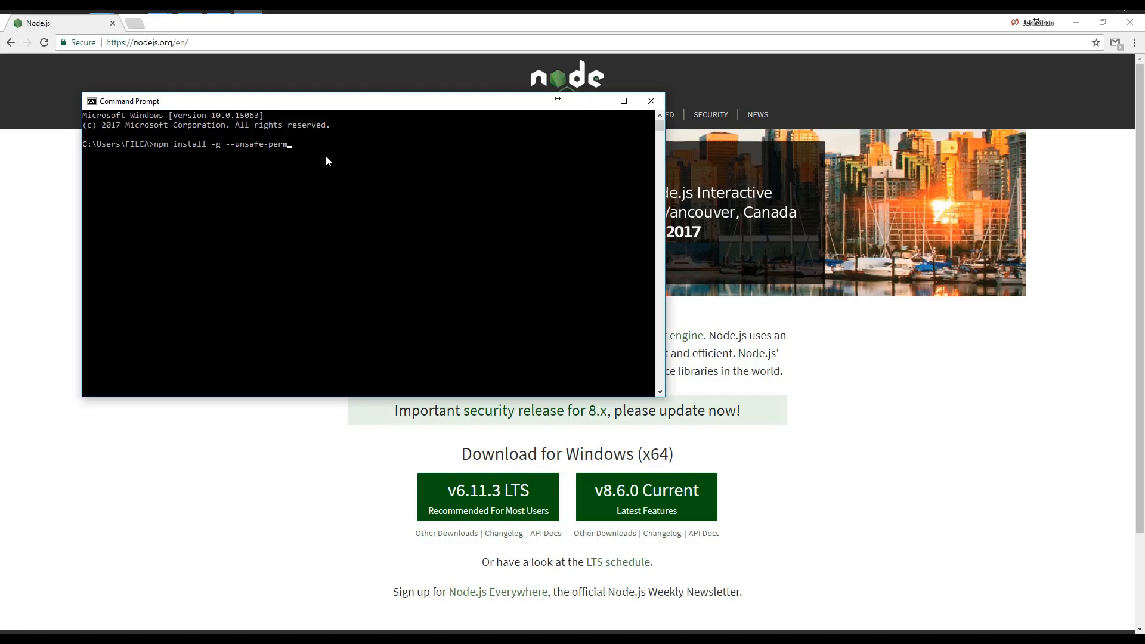
type("n")
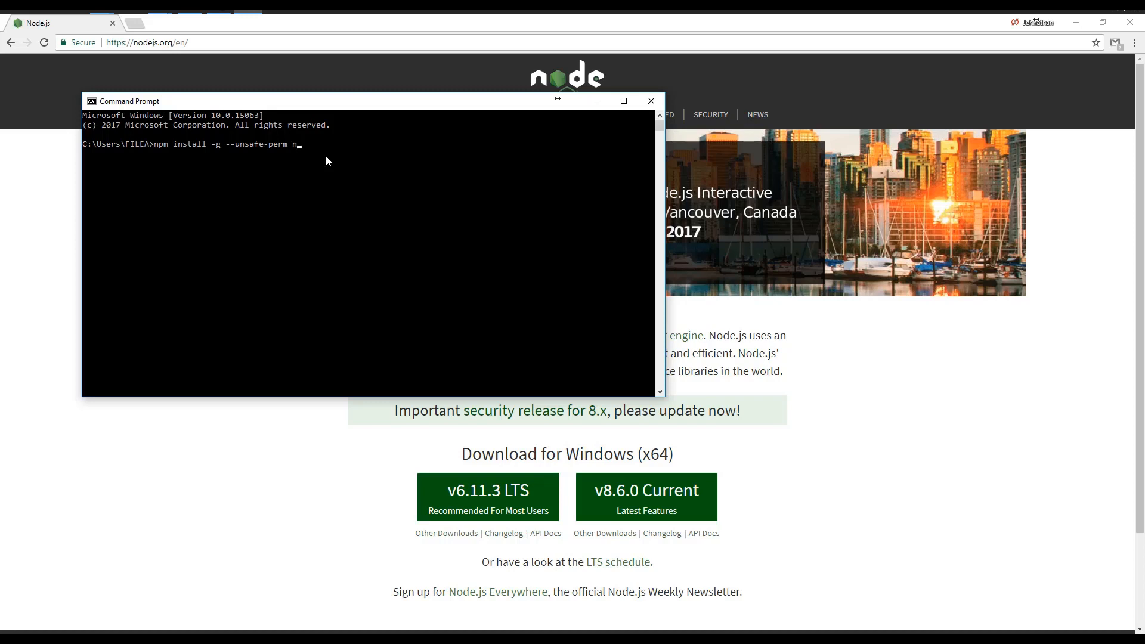
type("ode-red")
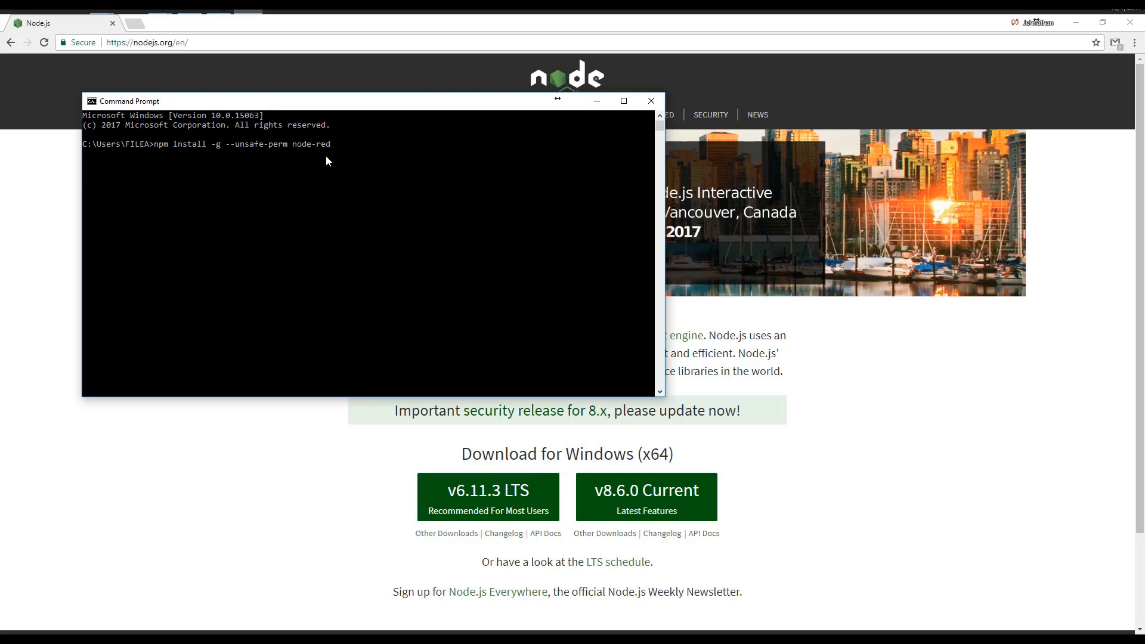
key("Return")
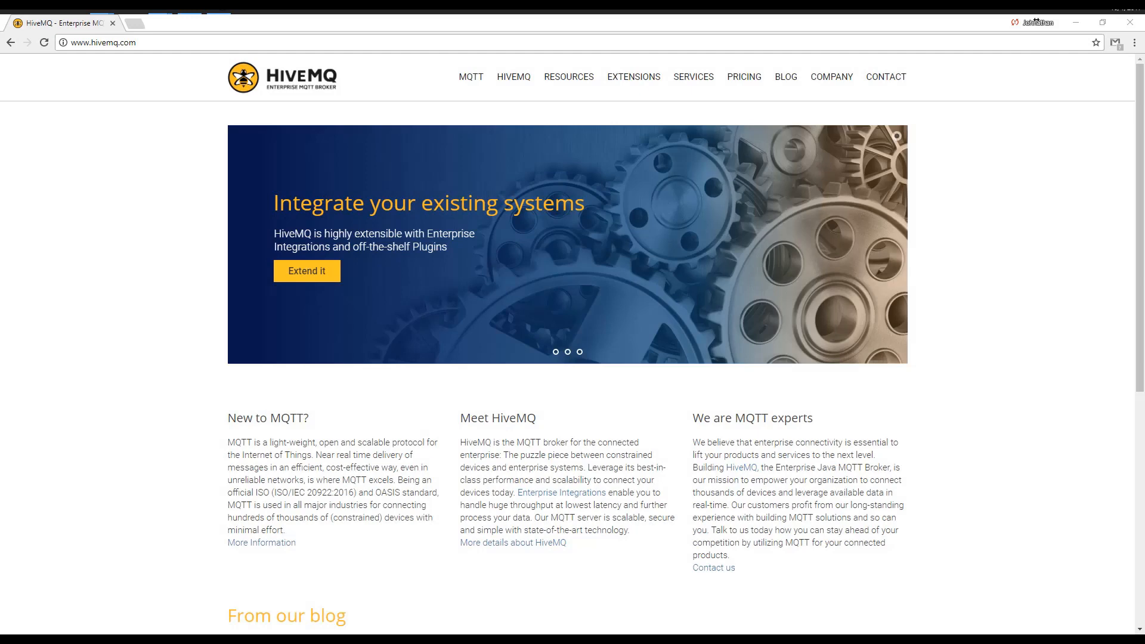
mouse_move(513, 76)
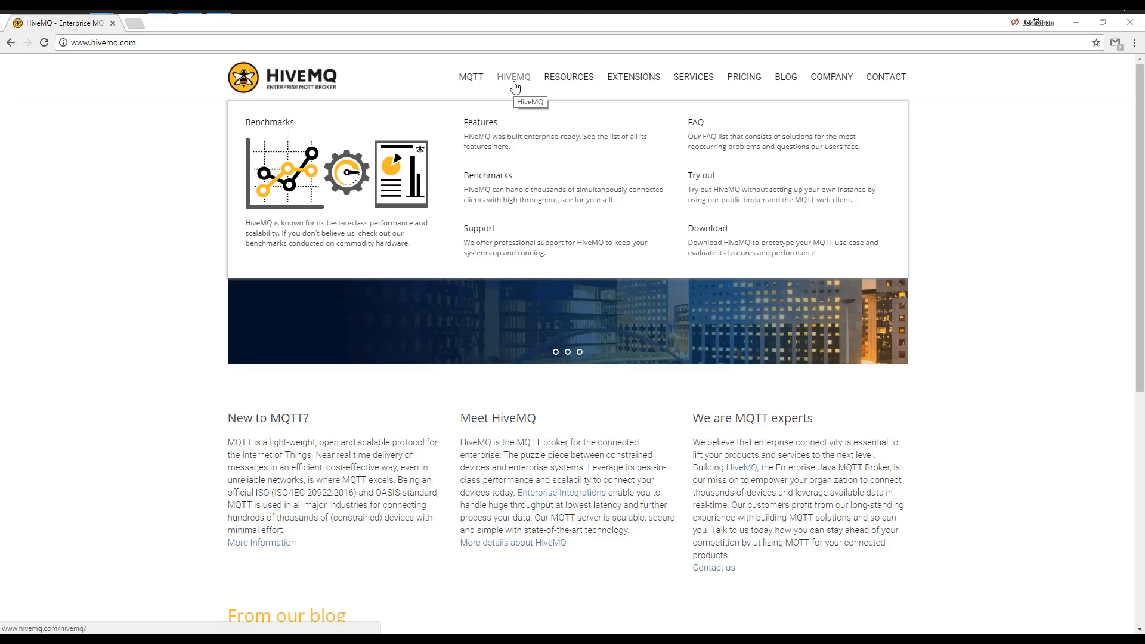
- Go to the HiveMQ download page and scroll to its evaluation download form
left_click(708, 228)
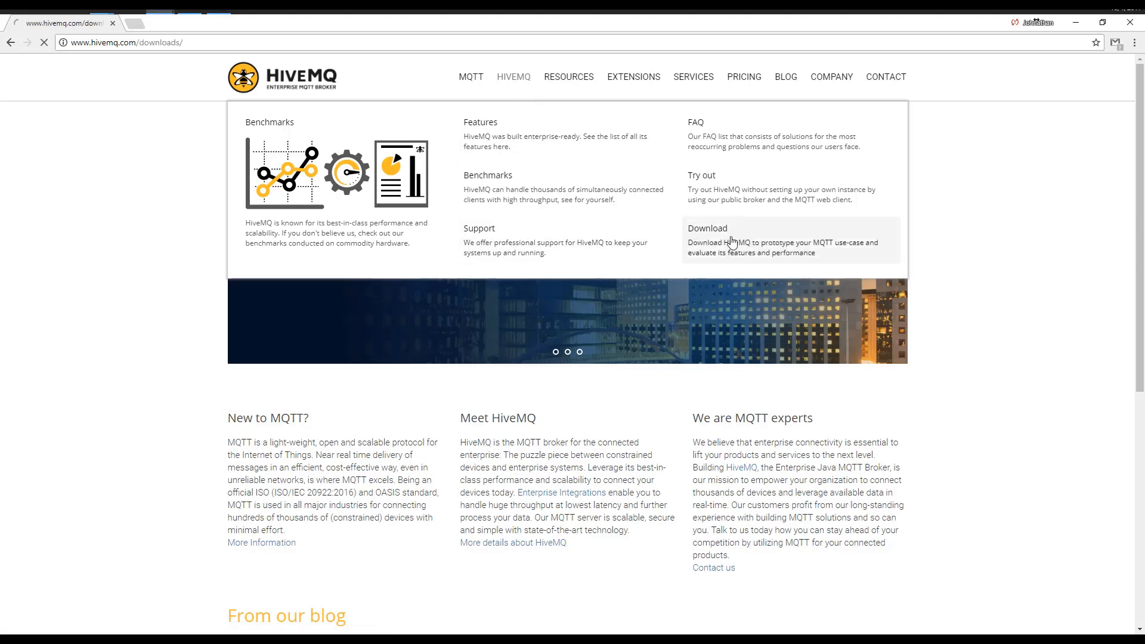
left_click(706, 228)
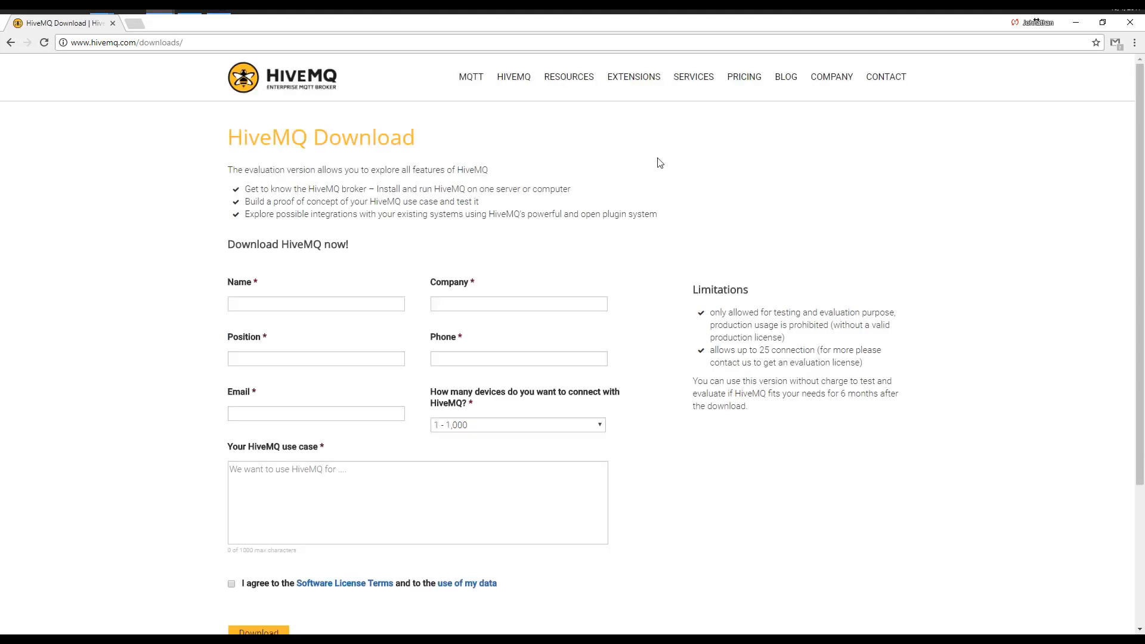
scroll("down", 3)
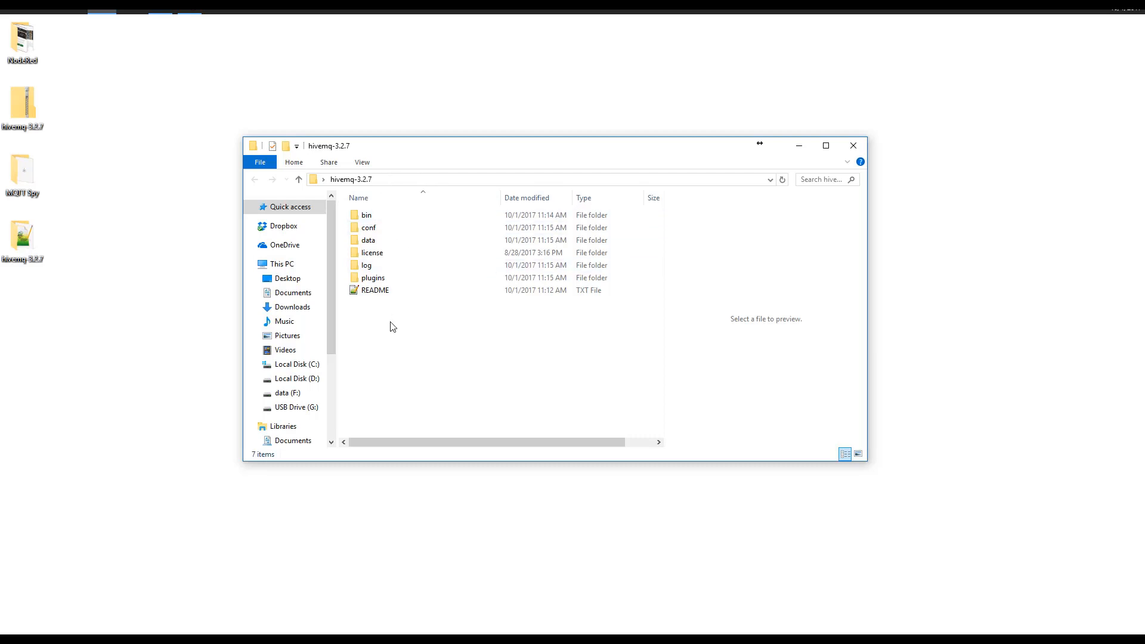
- Launch run.bat from the hivemq-3.2.7 bin folder to start the HiveMQ broker
left_click(366, 214)
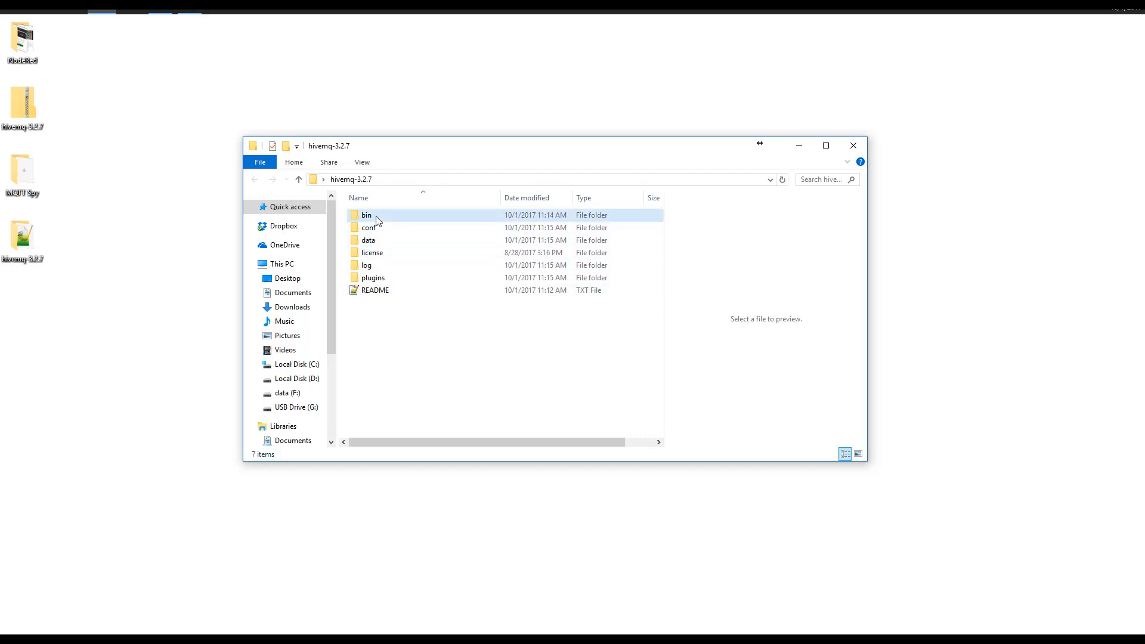
double_click(366, 215)
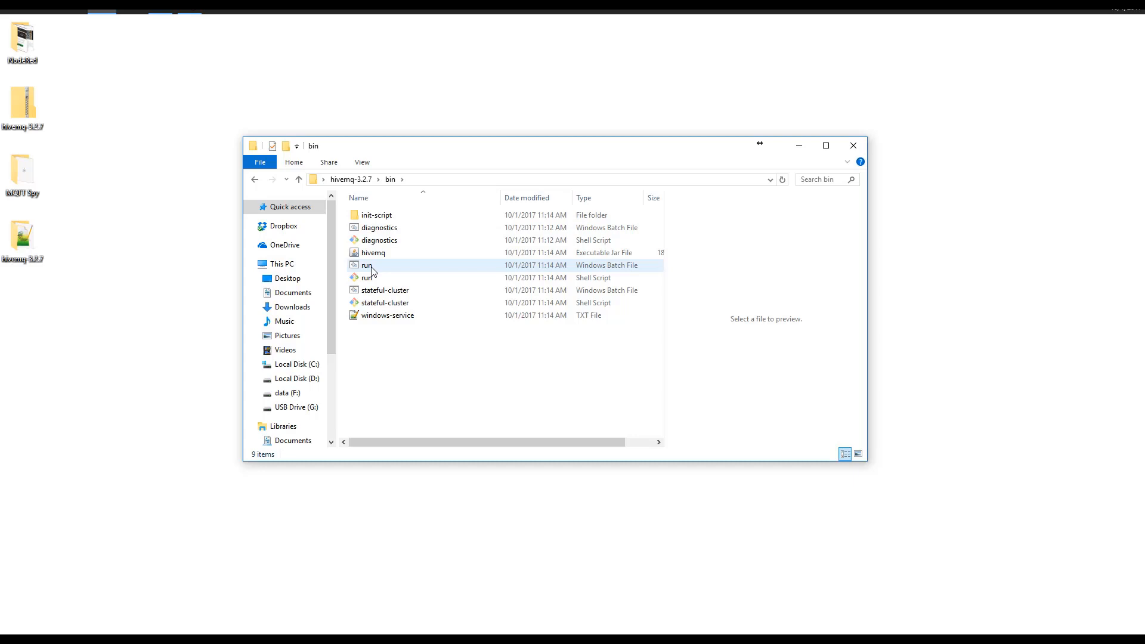
double_click(366, 265)
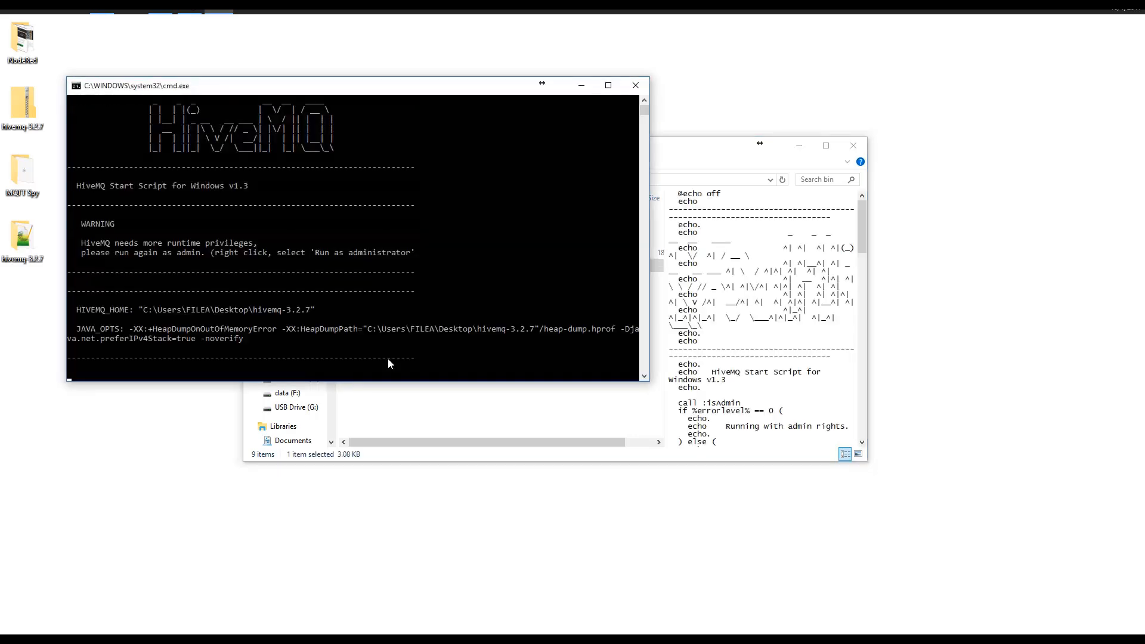
scroll("down", 3)
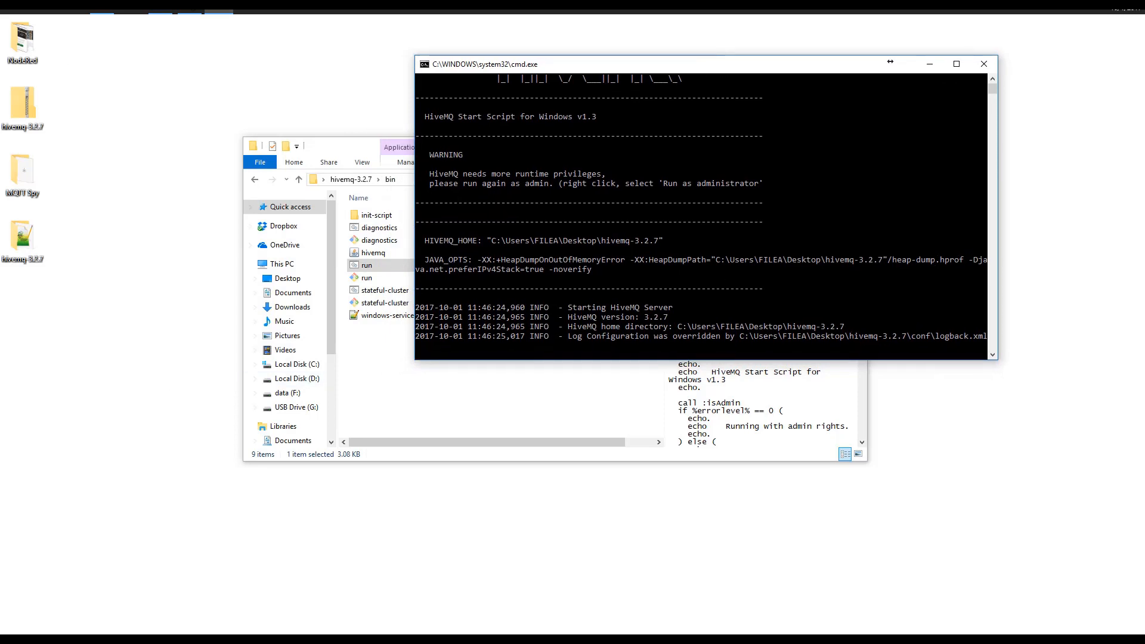
left_click(8, 633)
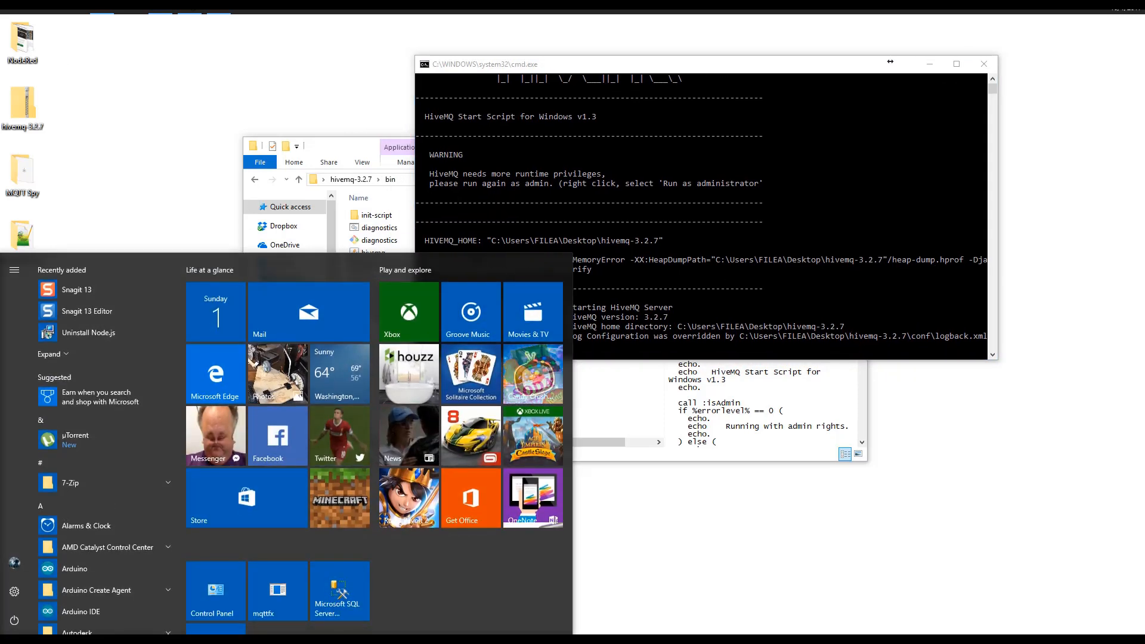
- Start Node-RED with the node-red command in a new Command Prompt
type("cmd")
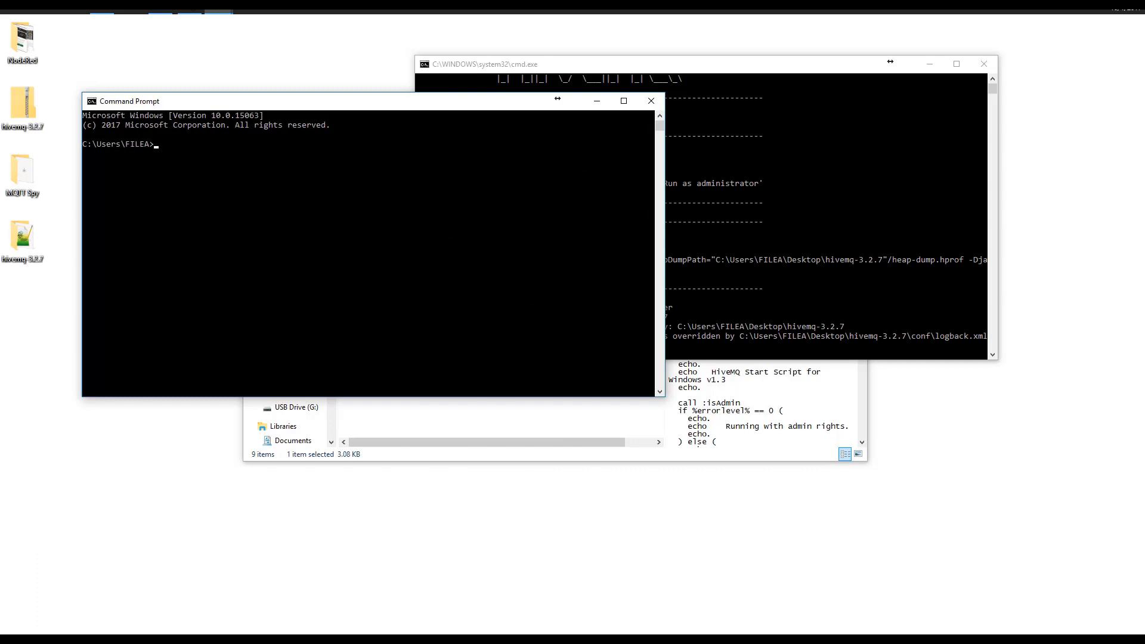
type("no")
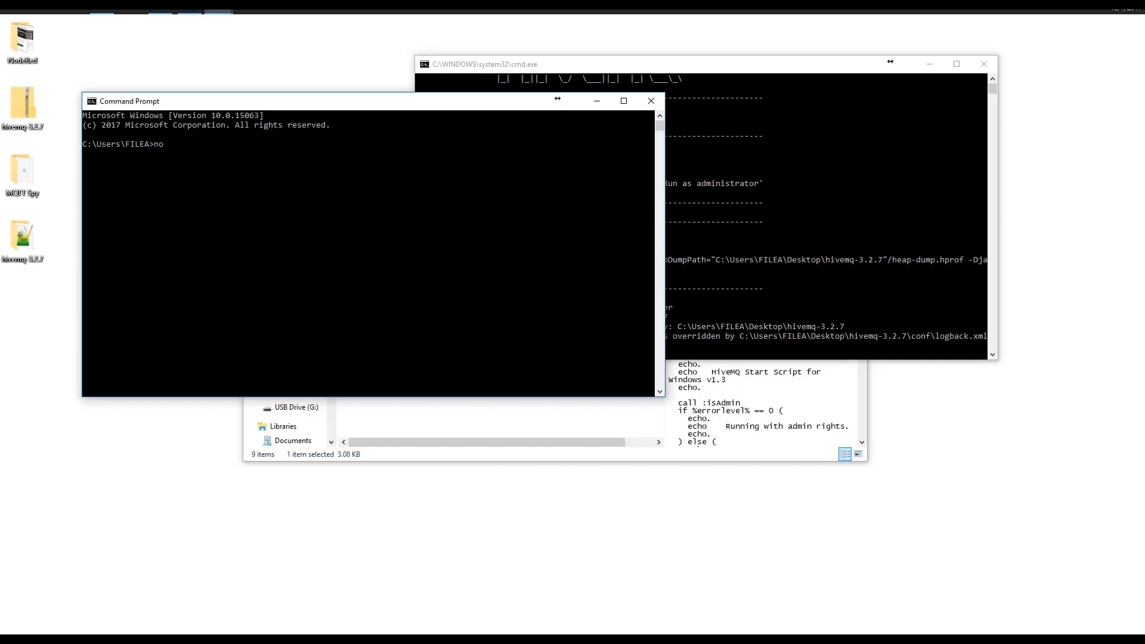
type("de-red")
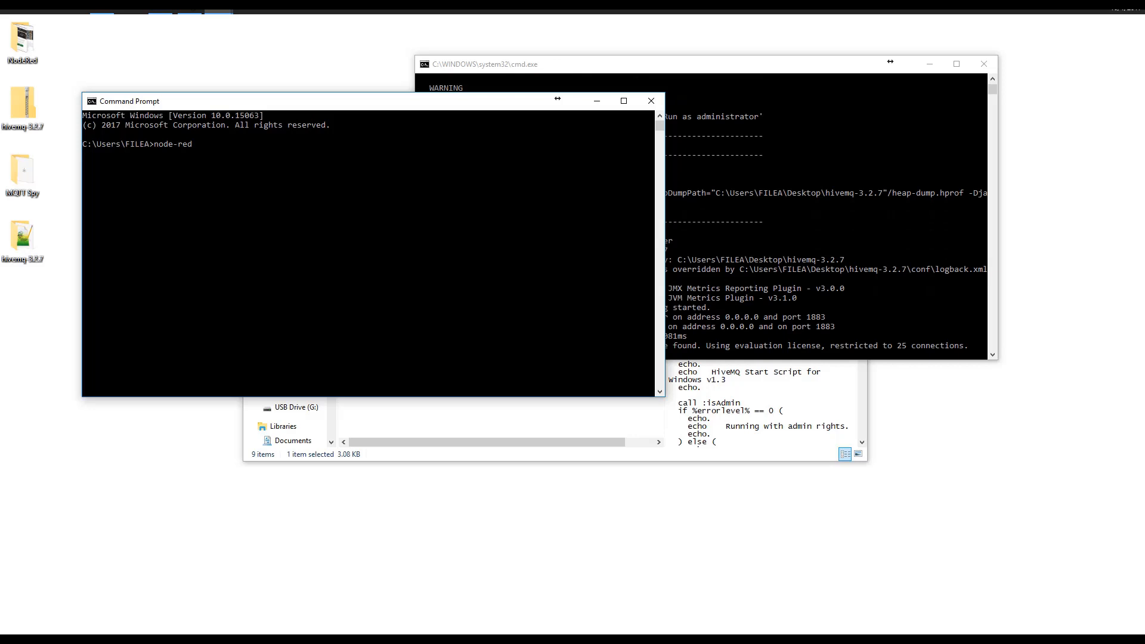
key("Return")
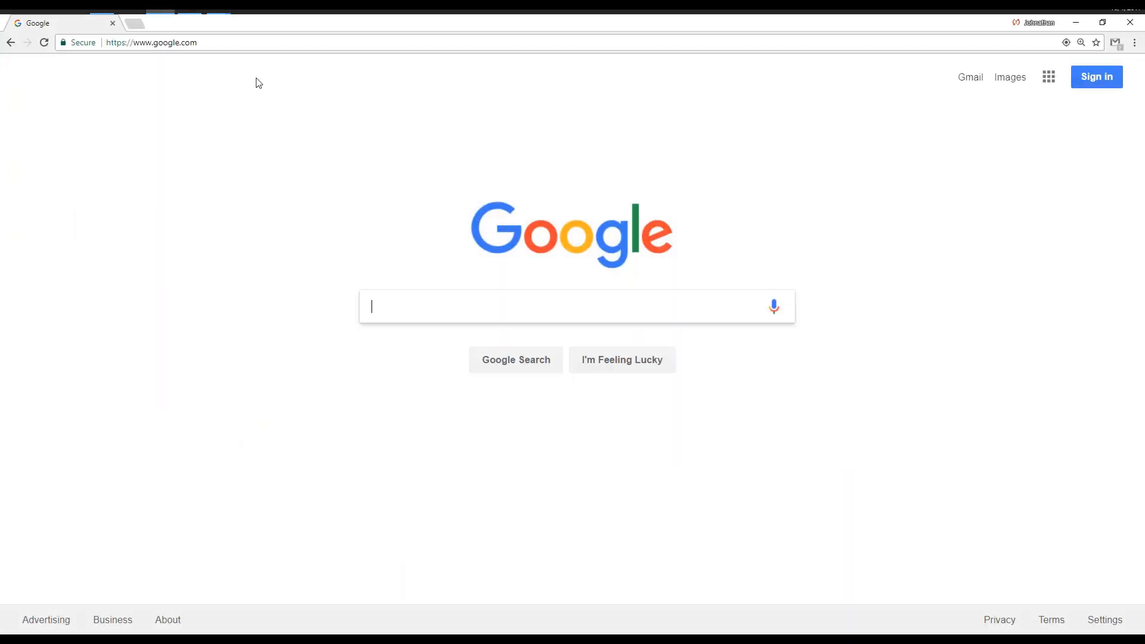
left_click(152, 43)
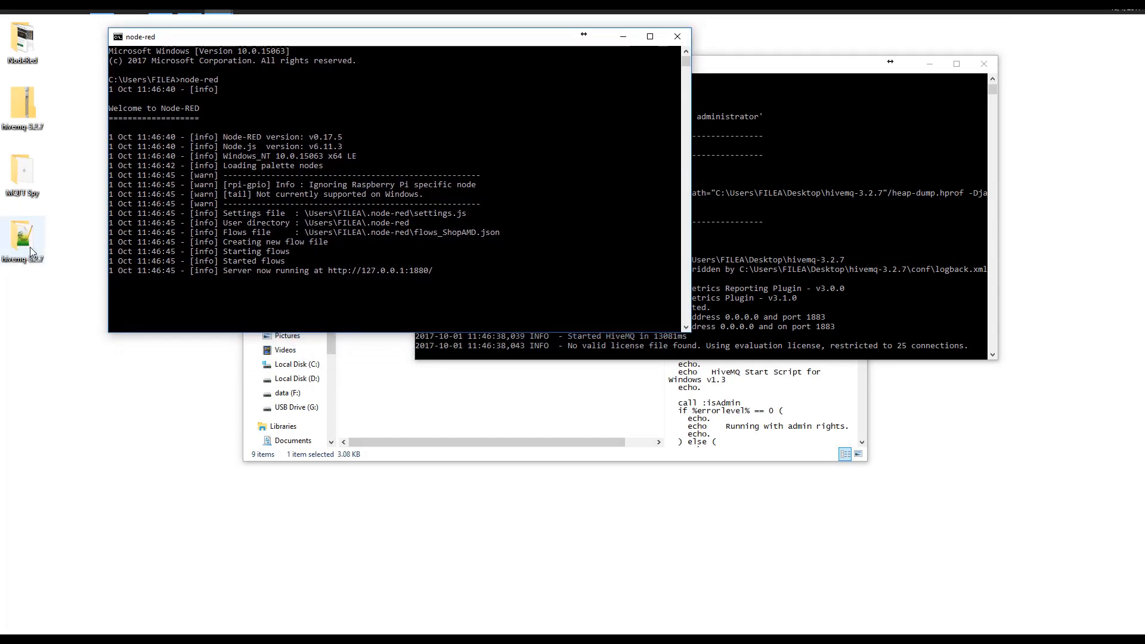
- Launch mqtt-spy-1.0.0.jar from the MQTT Spy desktop folder
double_click(21, 169)
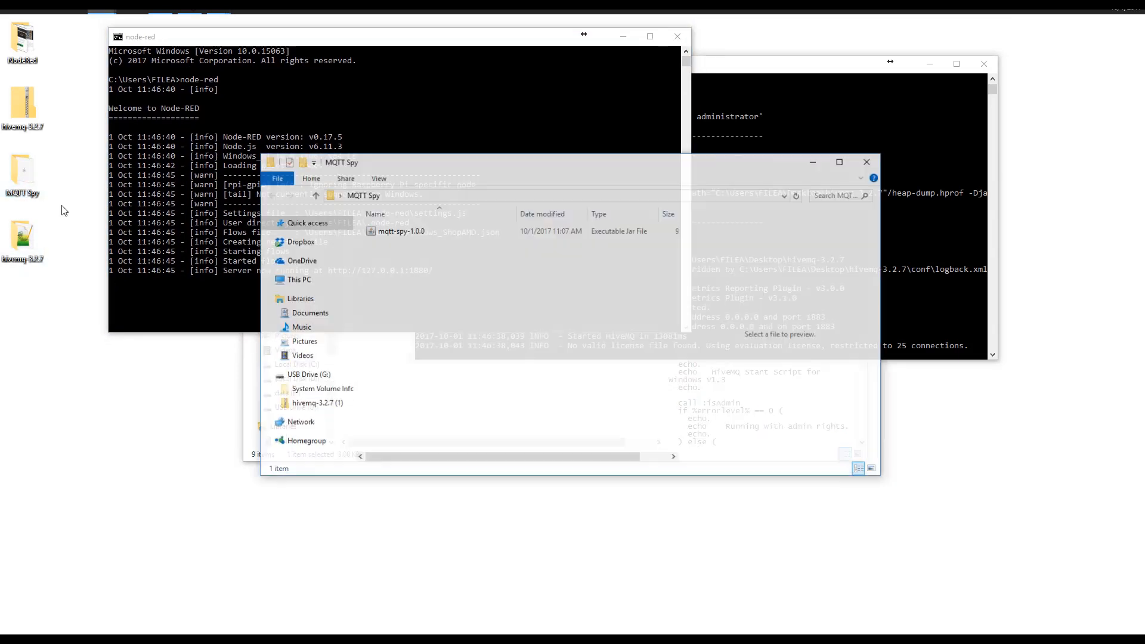
left_click(401, 230)
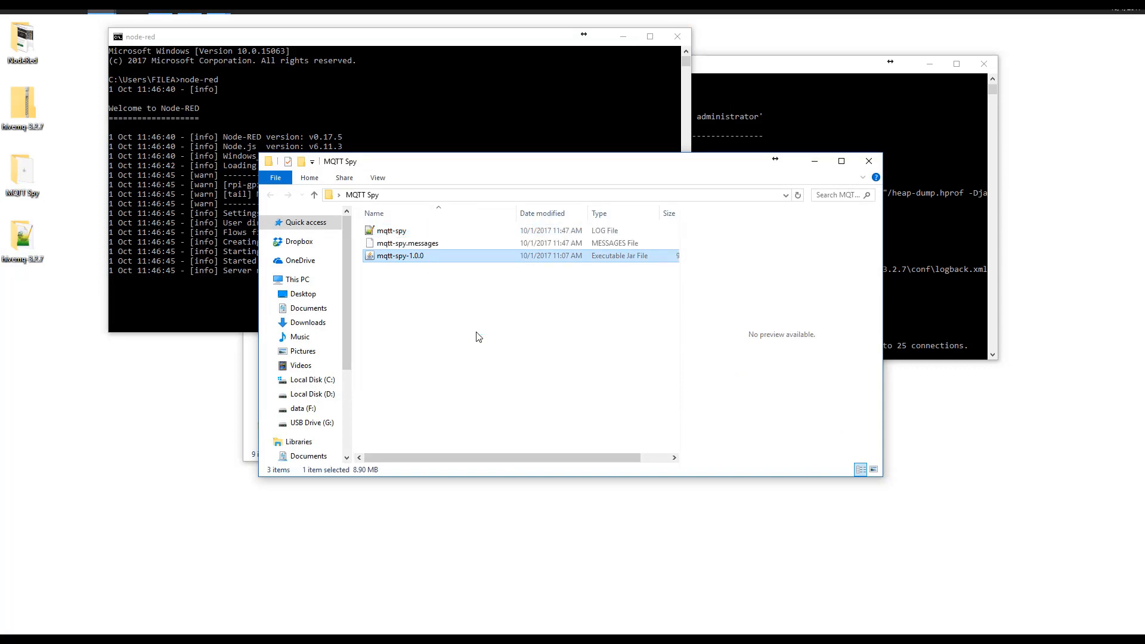
double_click(400, 255)
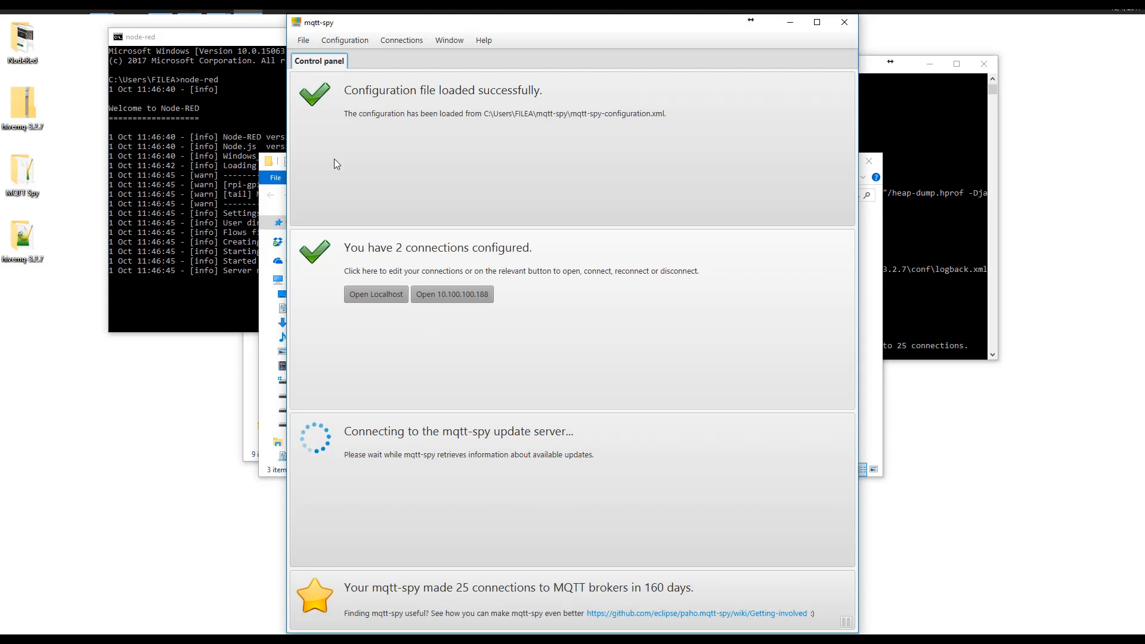
- Create a new MQTT connection from the Manage connections dialog
left_click(343, 41)
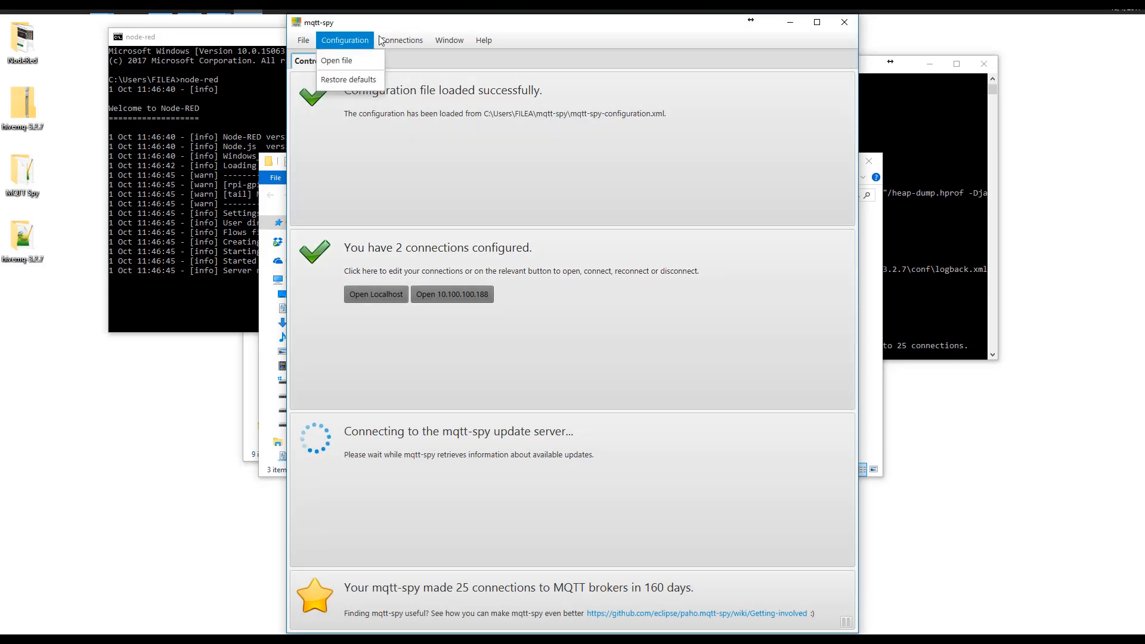
left_click(400, 40)
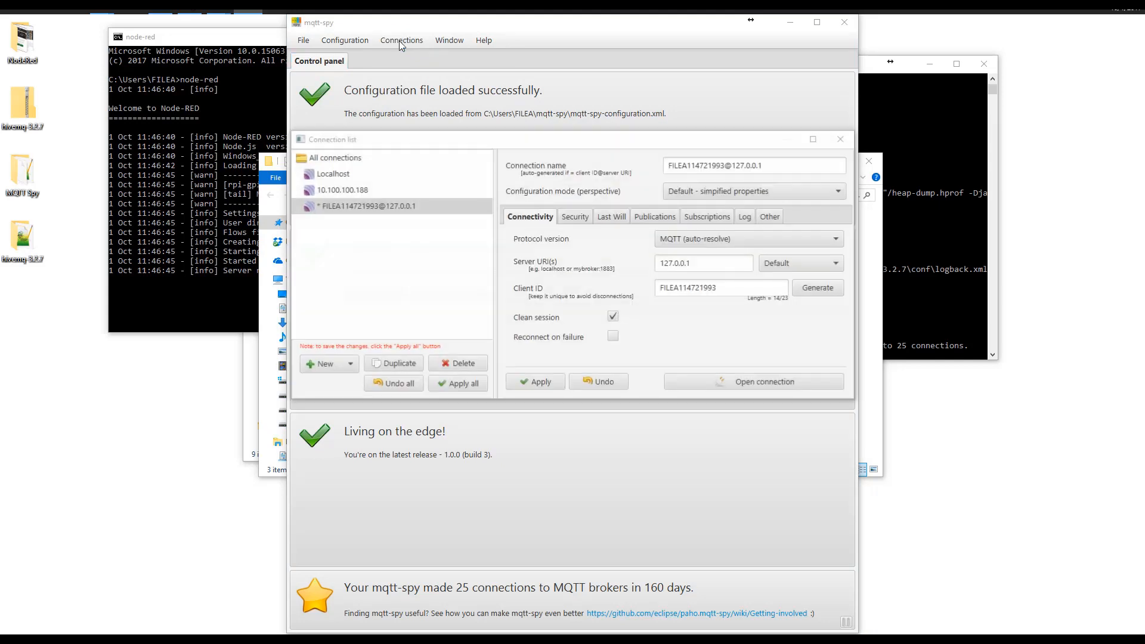
left_click(333, 174)
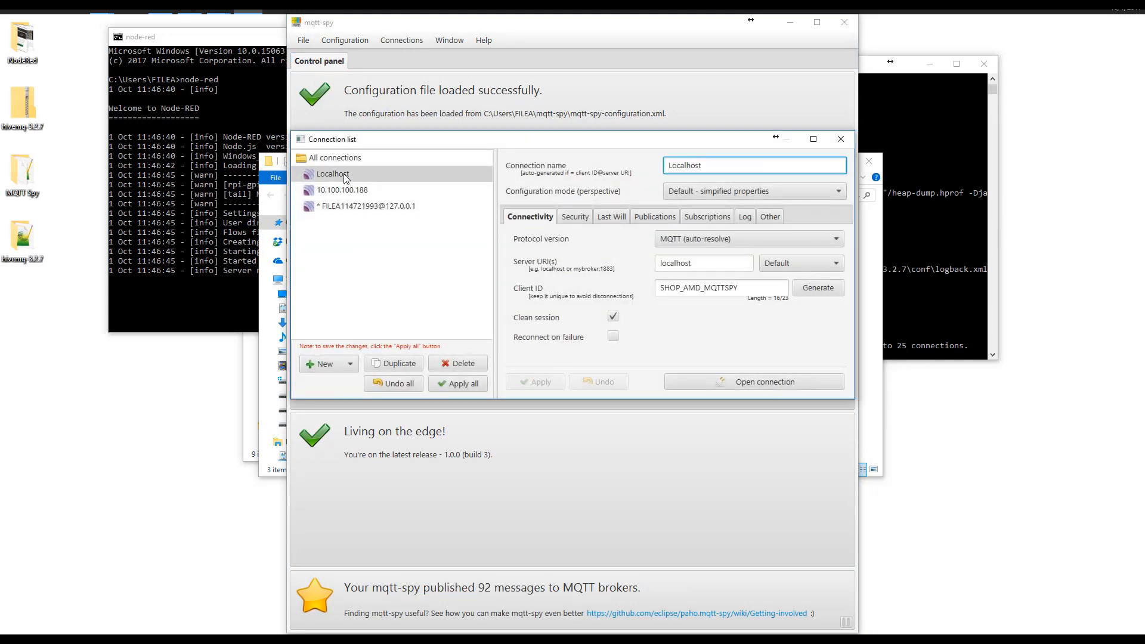
left_click(323, 364)
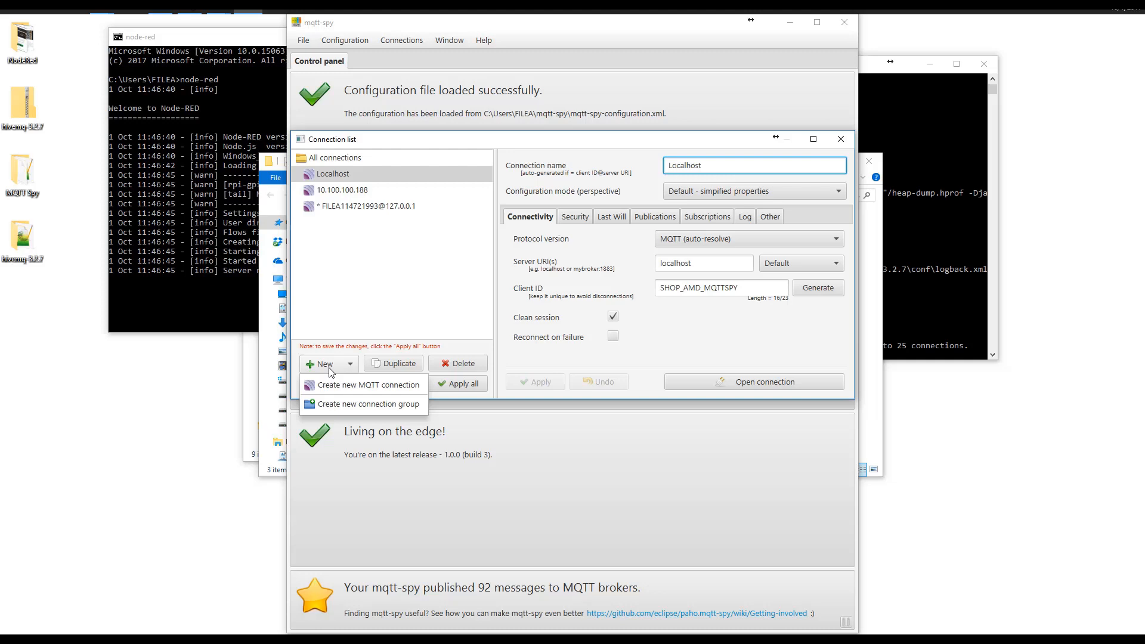
left_click(368, 385)
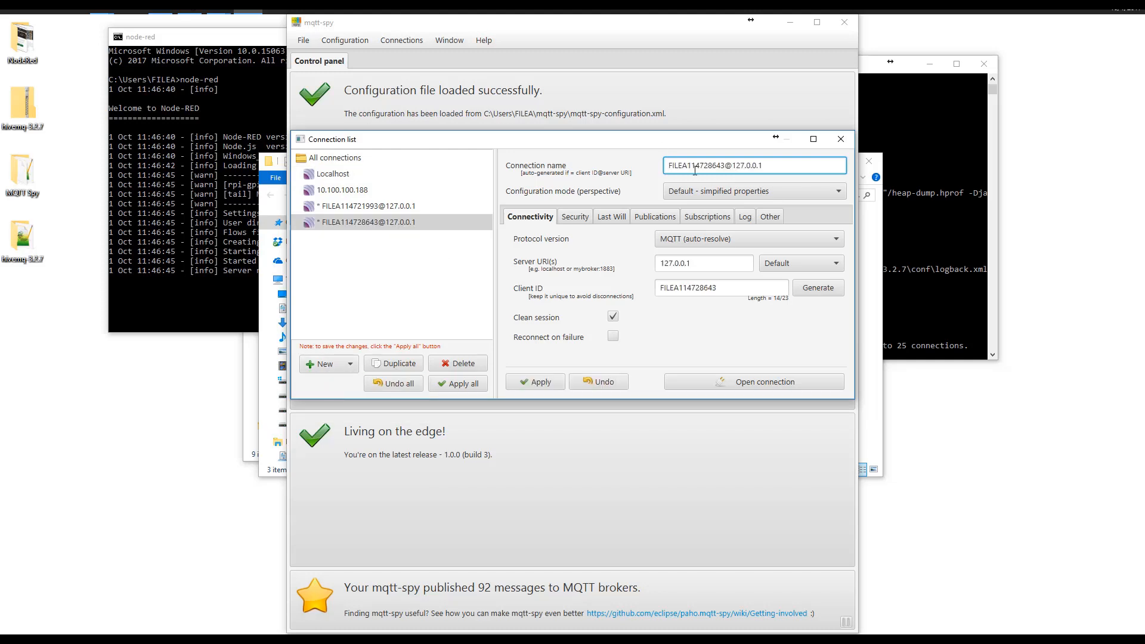
- Name the connection Localhost2, save the changes and open the connection
triple_click(754, 165)
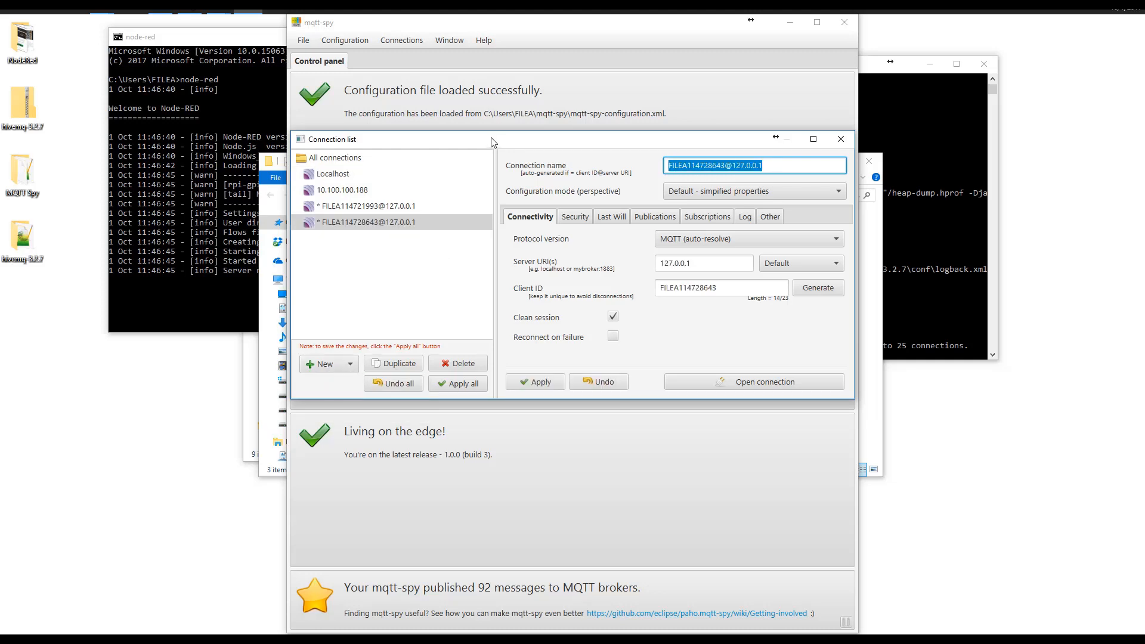
type("Localhost2")
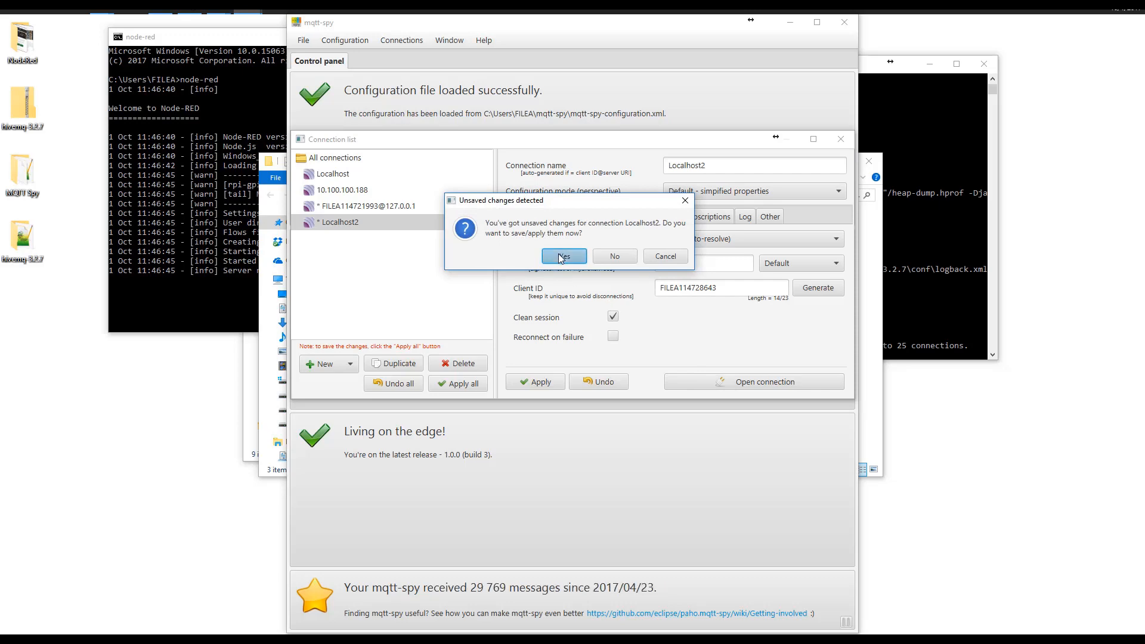
left_click(563, 257)
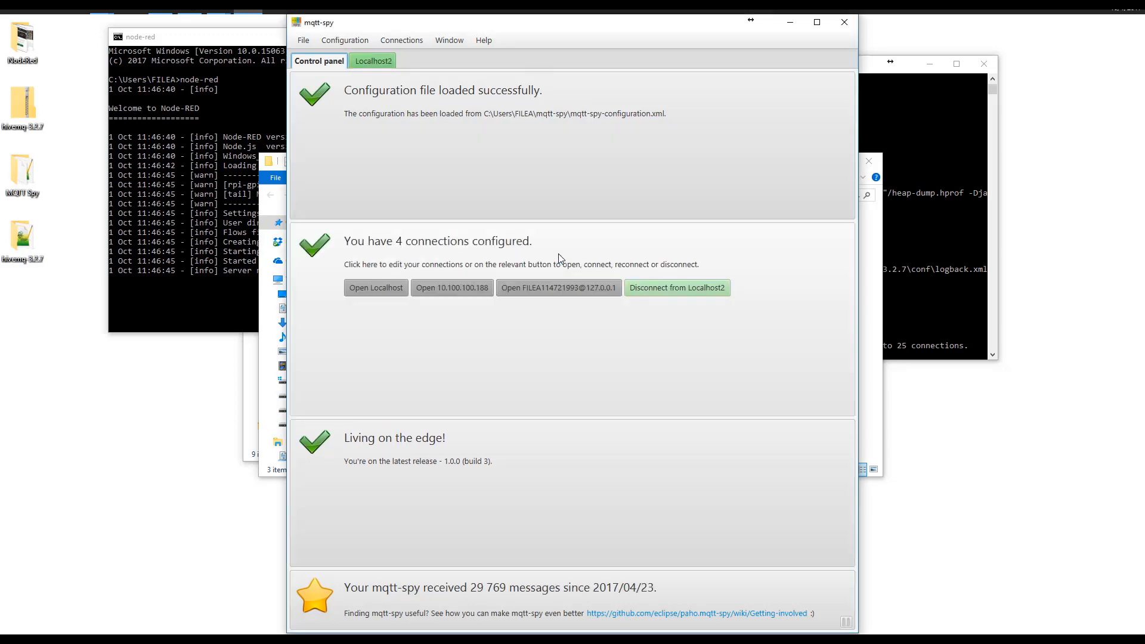
- Add a subscription to the # wildcard topic on the Localhost2 connection
left_click(373, 61)
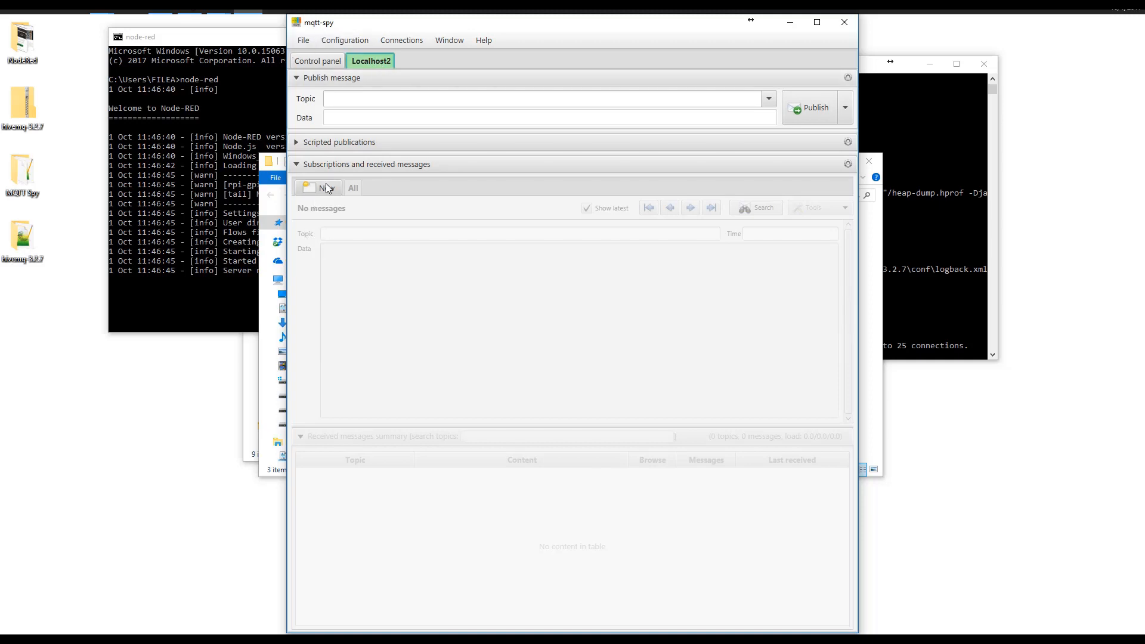
left_click(318, 187)
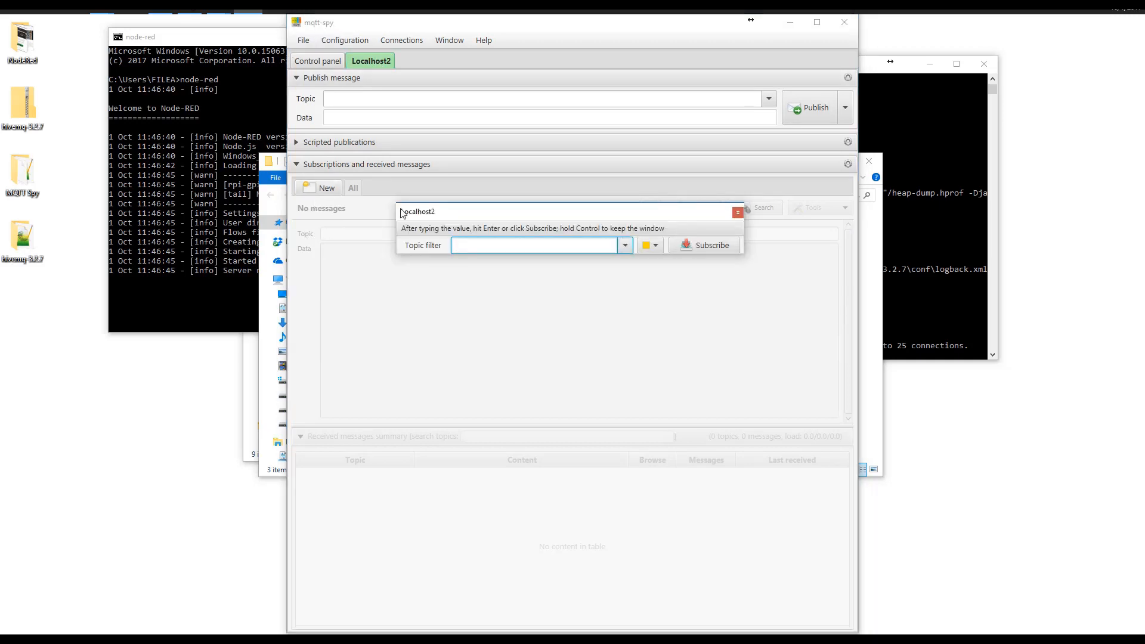
type("#")
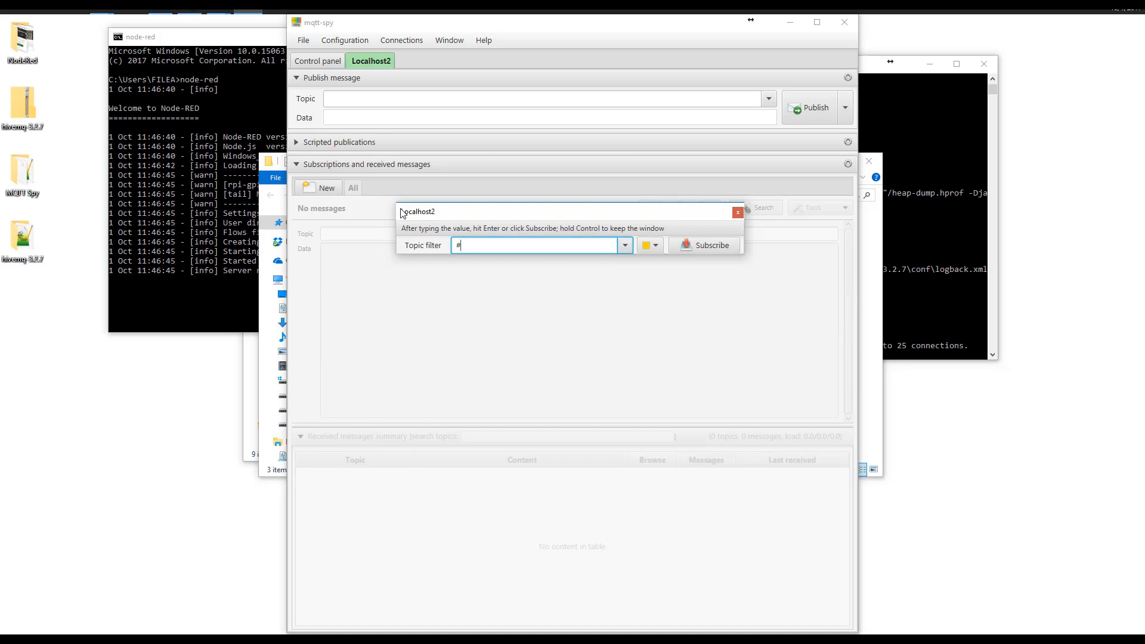
left_click(710, 244)
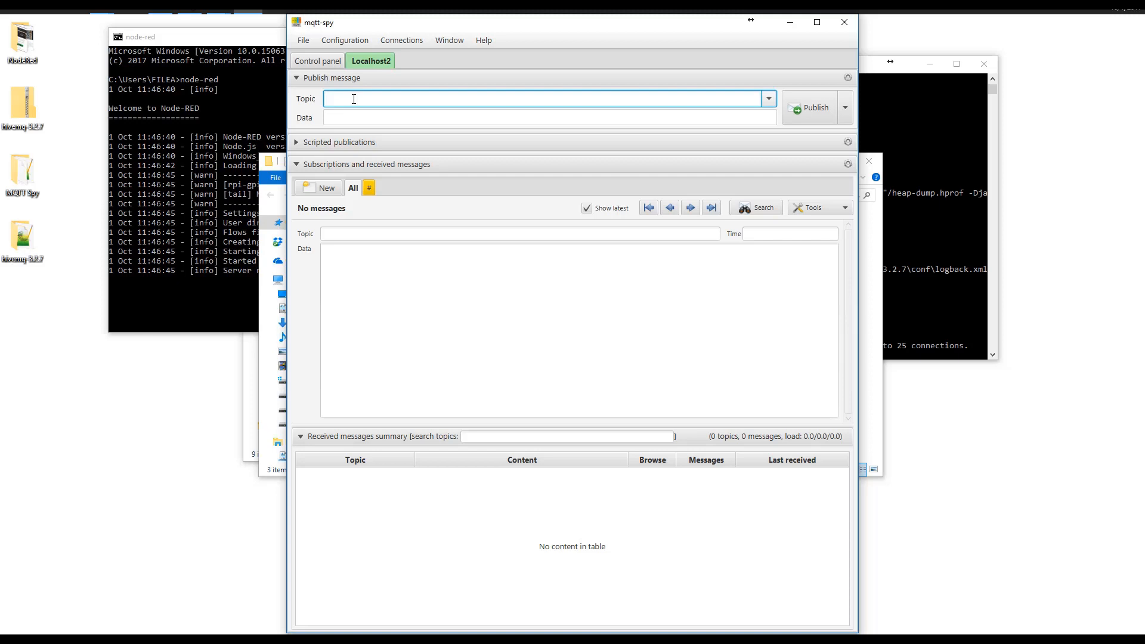
- Publish 'Hello' on topic Test so it appears under the # subscription
type("Test")
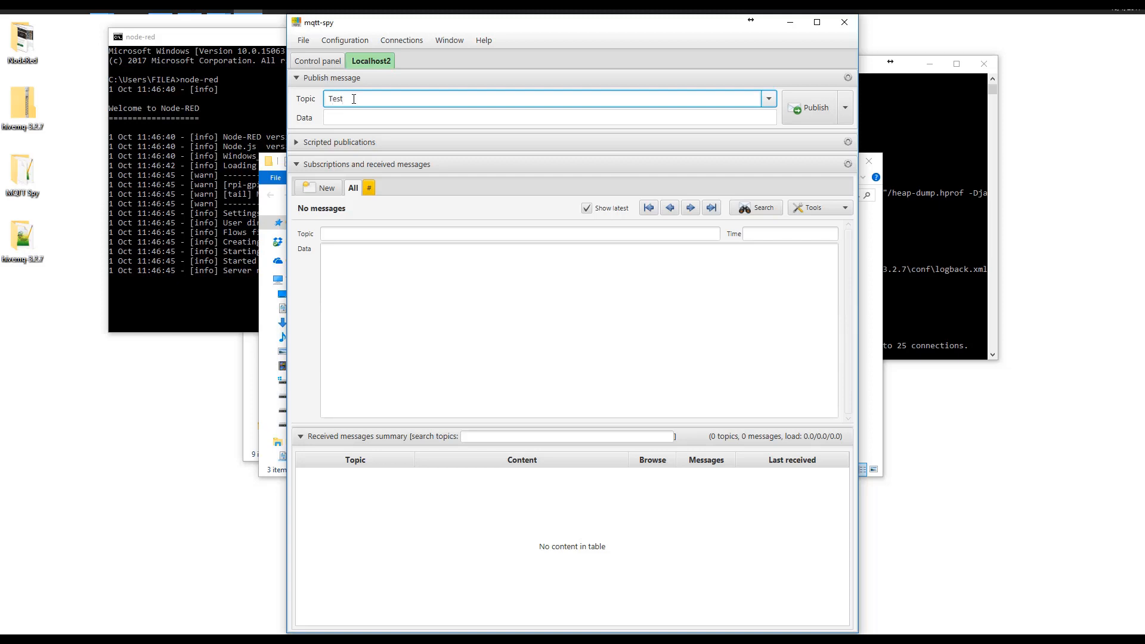
left_click(547, 117)
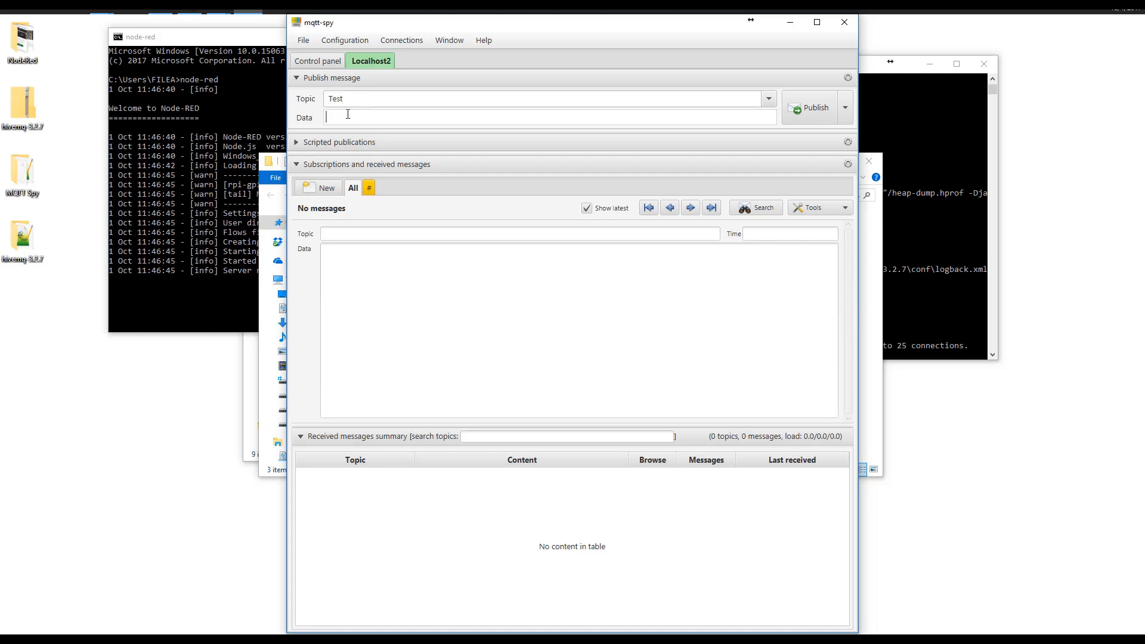
type("Hell")
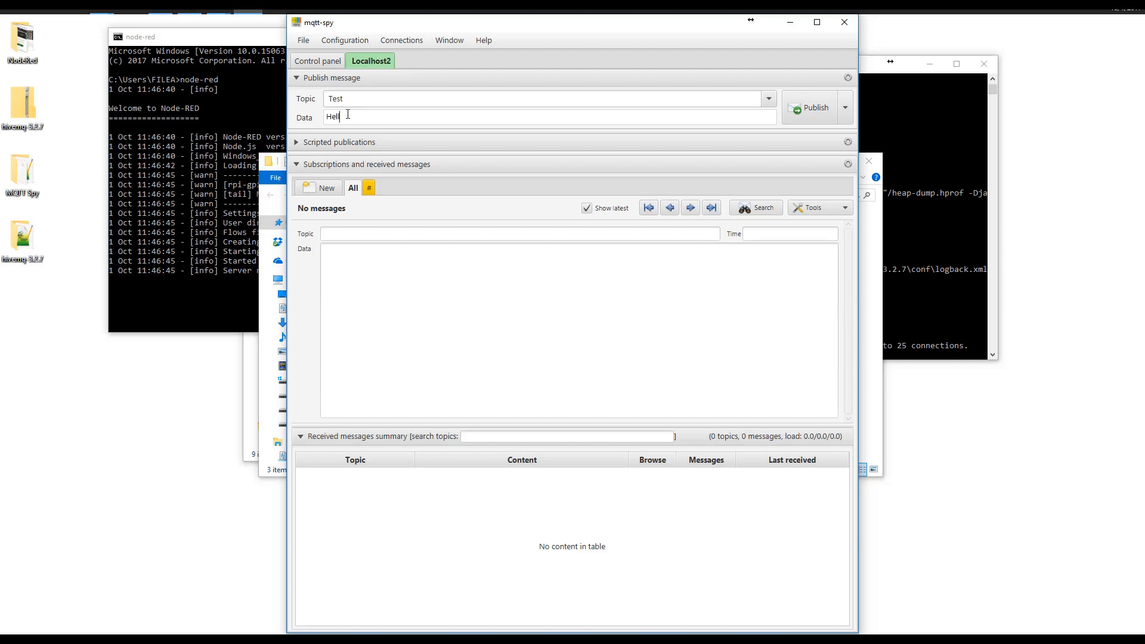
type("o")
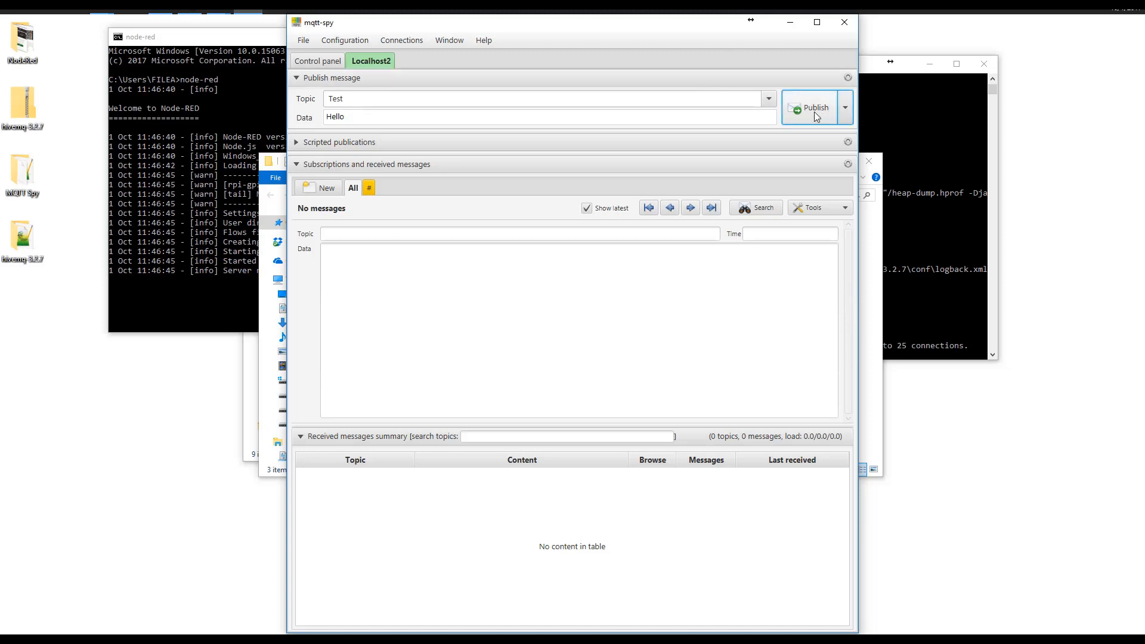
left_click(811, 107)
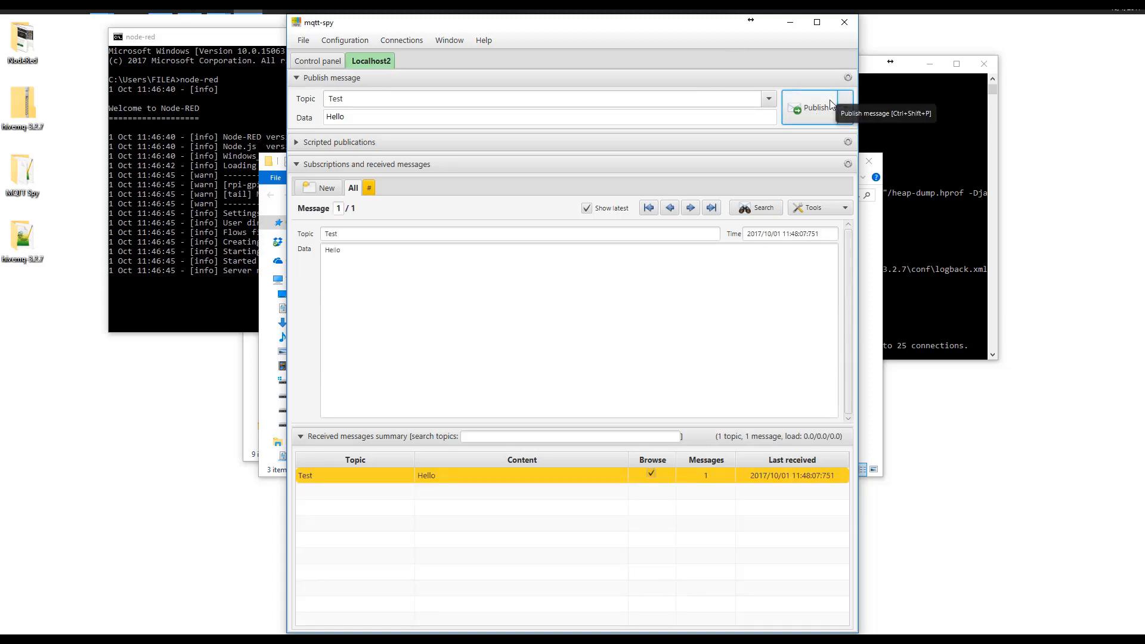